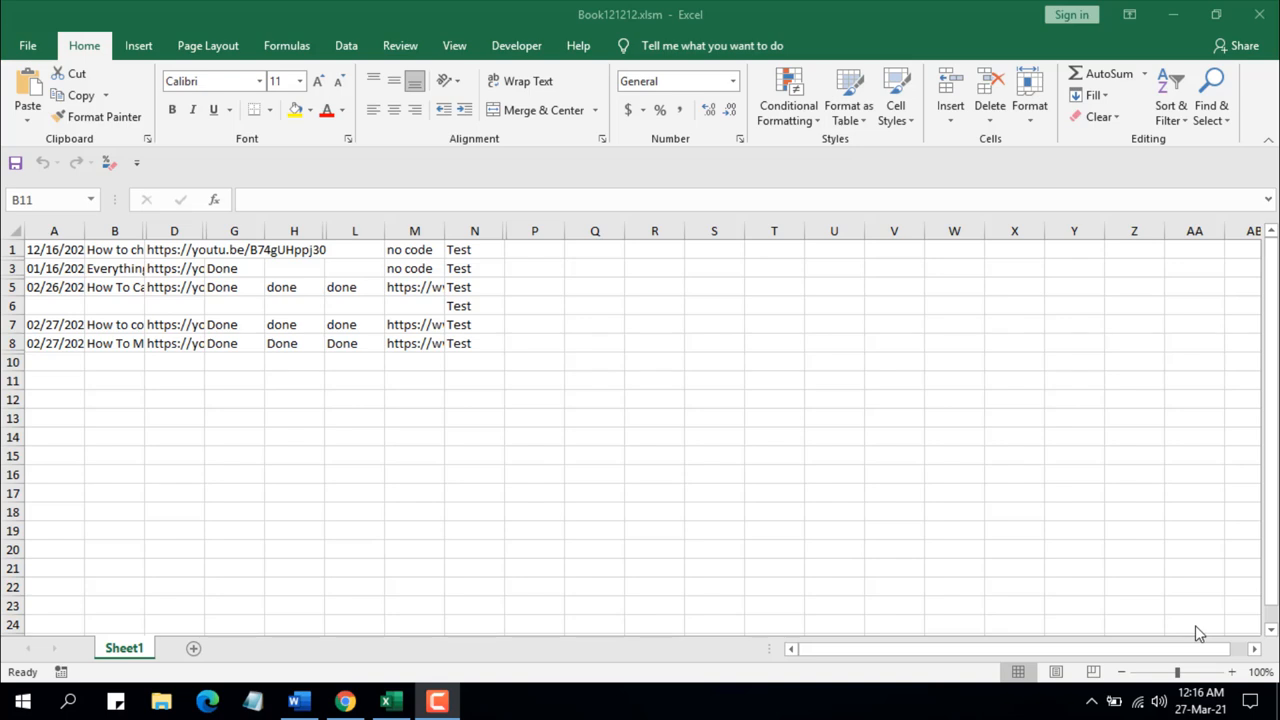
{"action": "mouse_move", "coordinate": [1198, 630]}
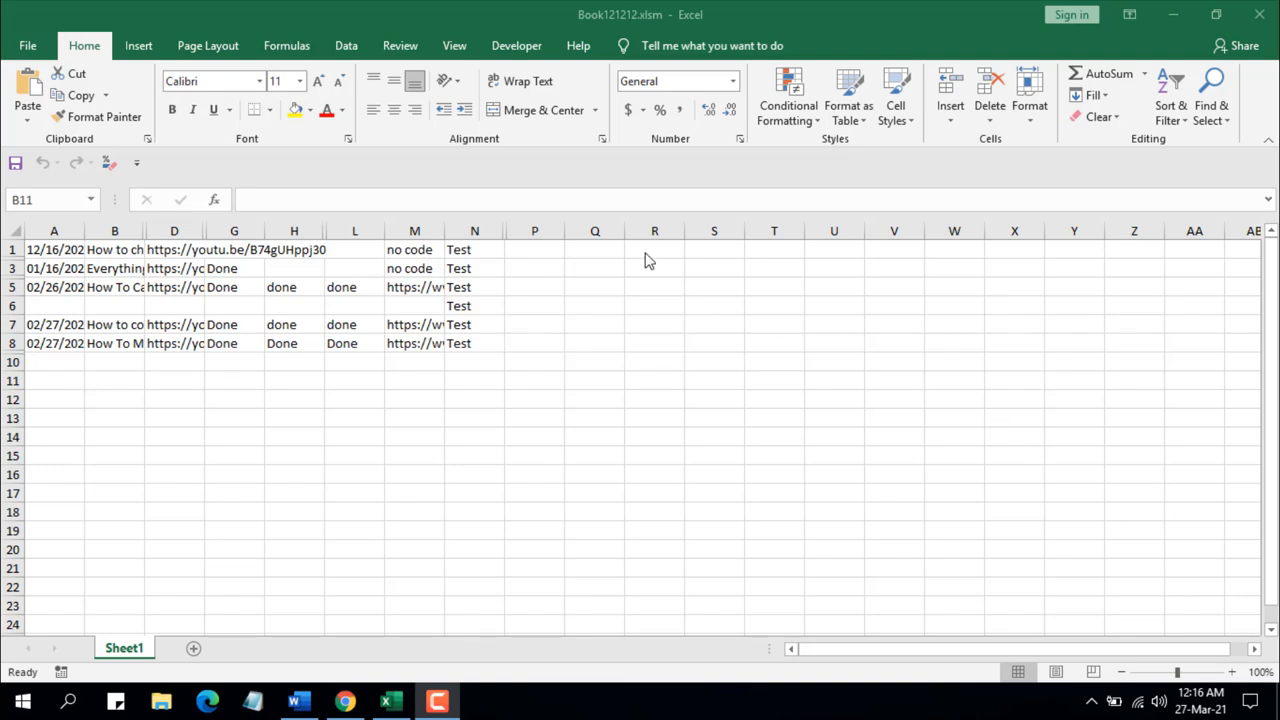
Review the HideEmptyColumns code in Module2 via the Developer tab's Visual Basic editor, then return to the sheet
{"action": "left_click", "coordinate": [114, 380]}
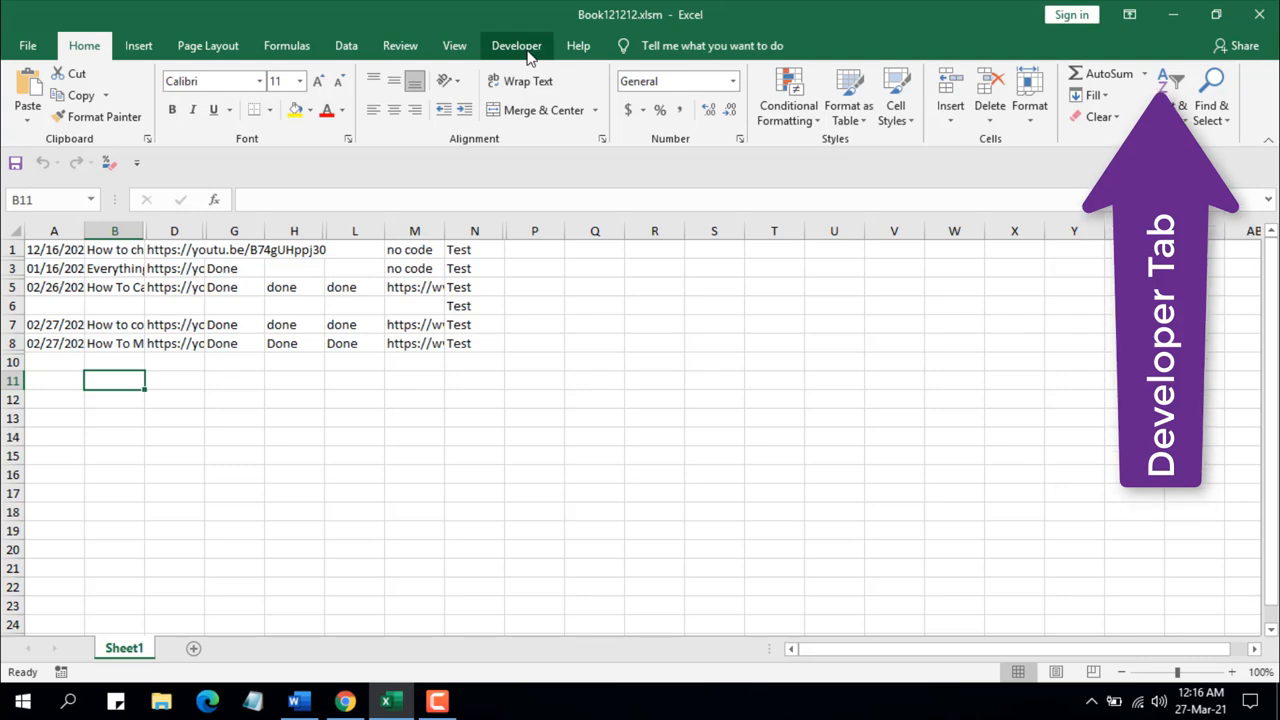
{"action": "left_click", "coordinate": [516, 44]}
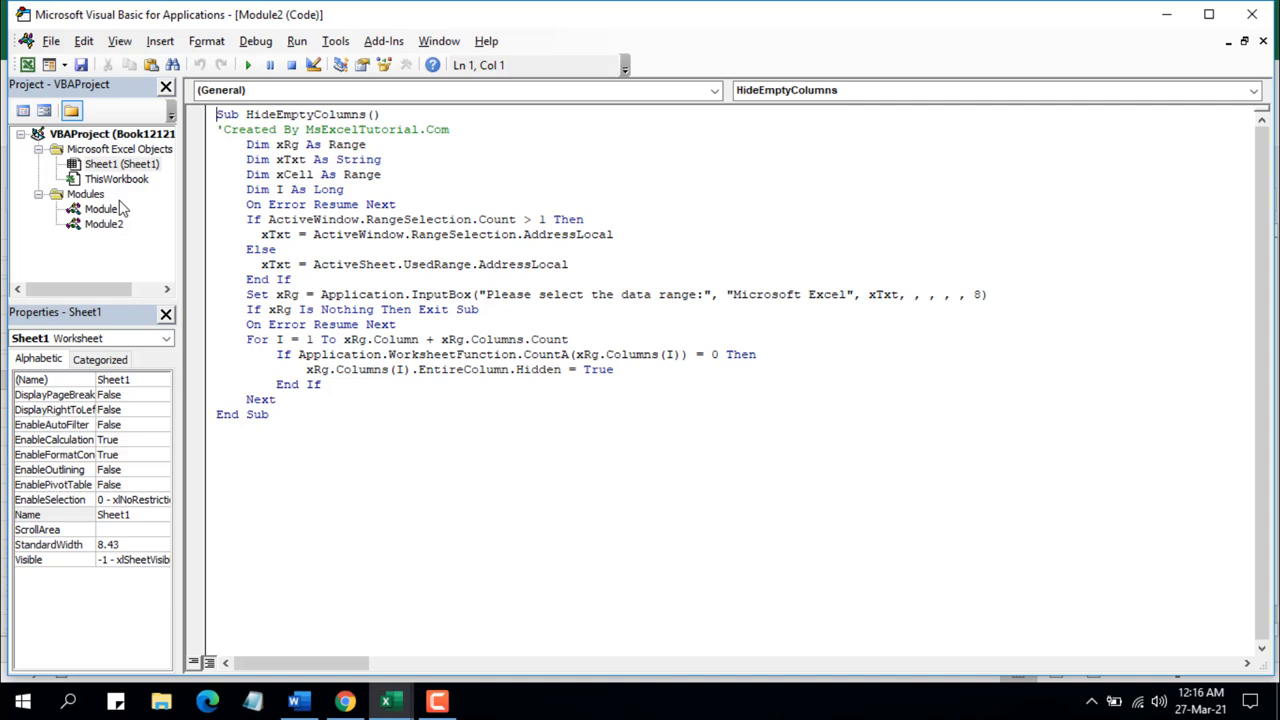
{"action": "left_click", "coordinate": [104, 224]}
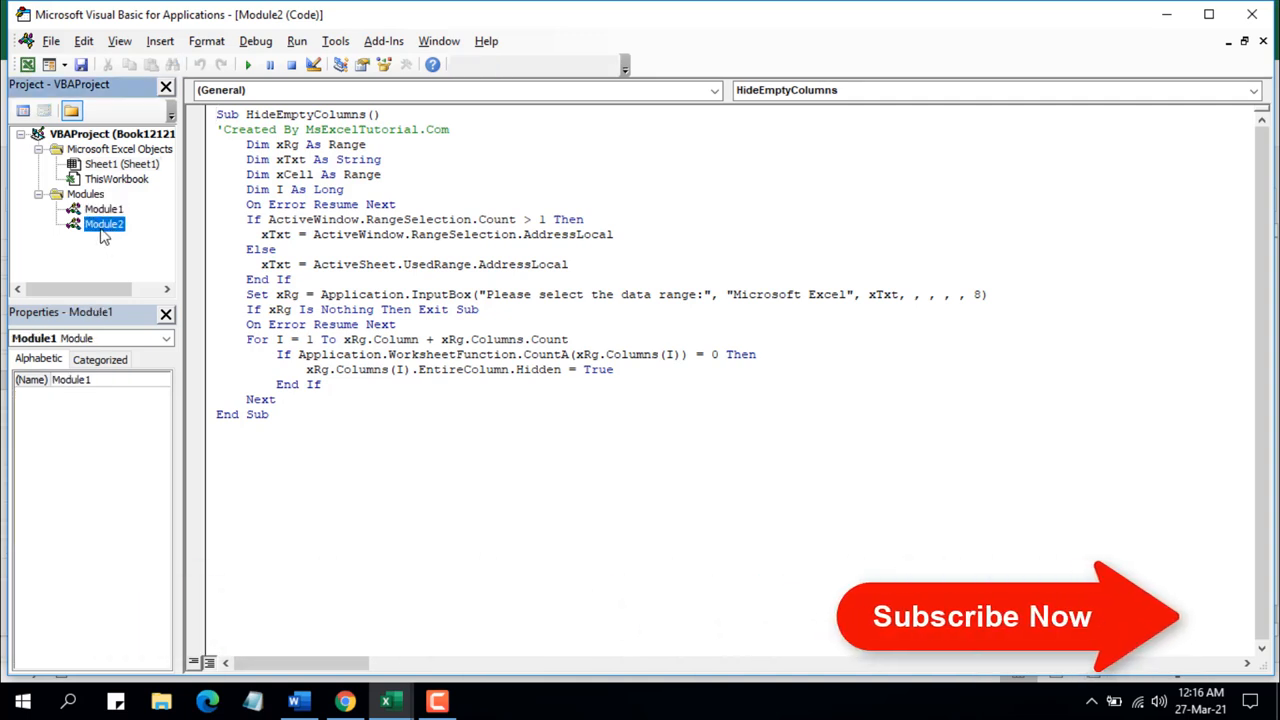
{"action": "left_click", "coordinate": [104, 224]}
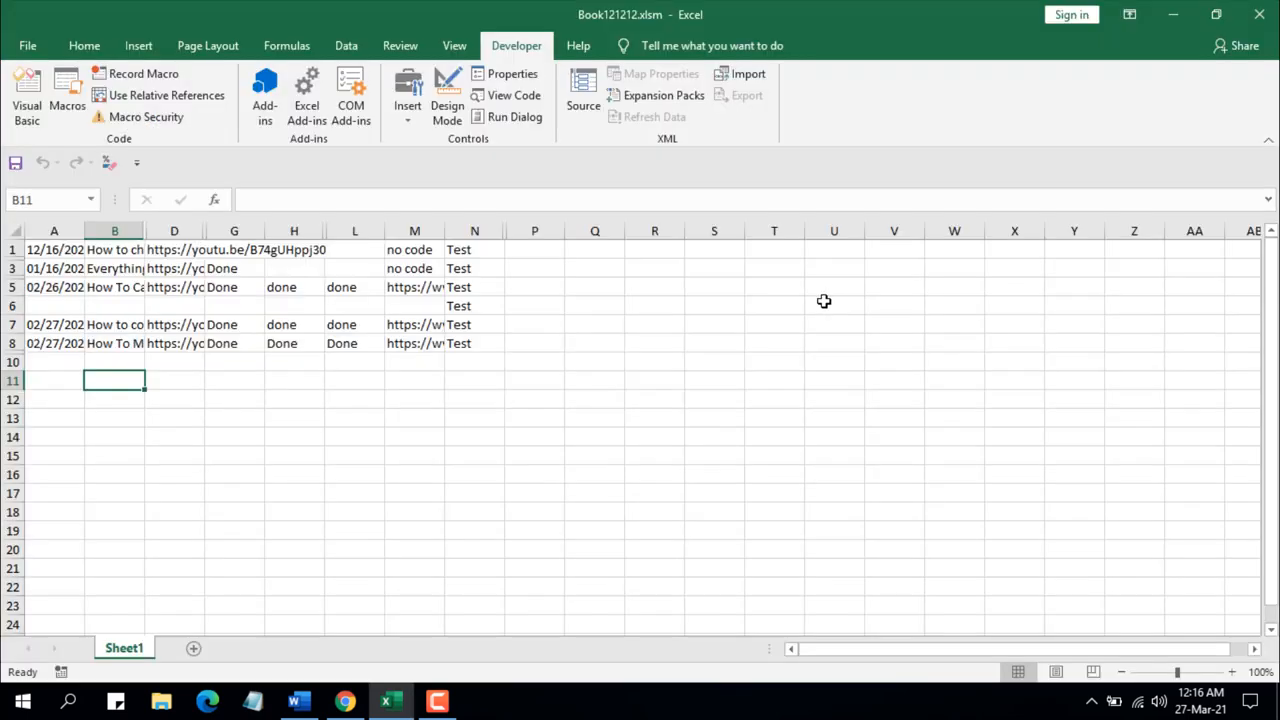
{"action": "mouse_move", "coordinate": [564, 370]}
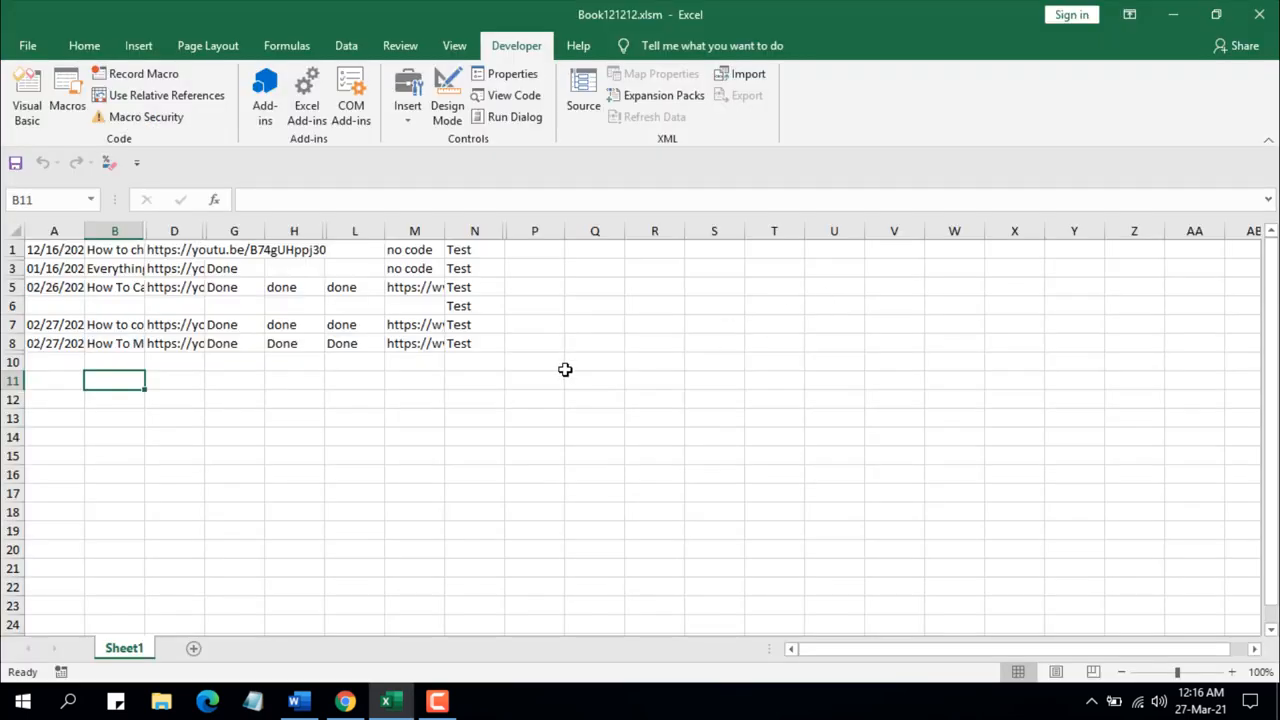
{"action": "mouse_move", "coordinate": [68, 96]}
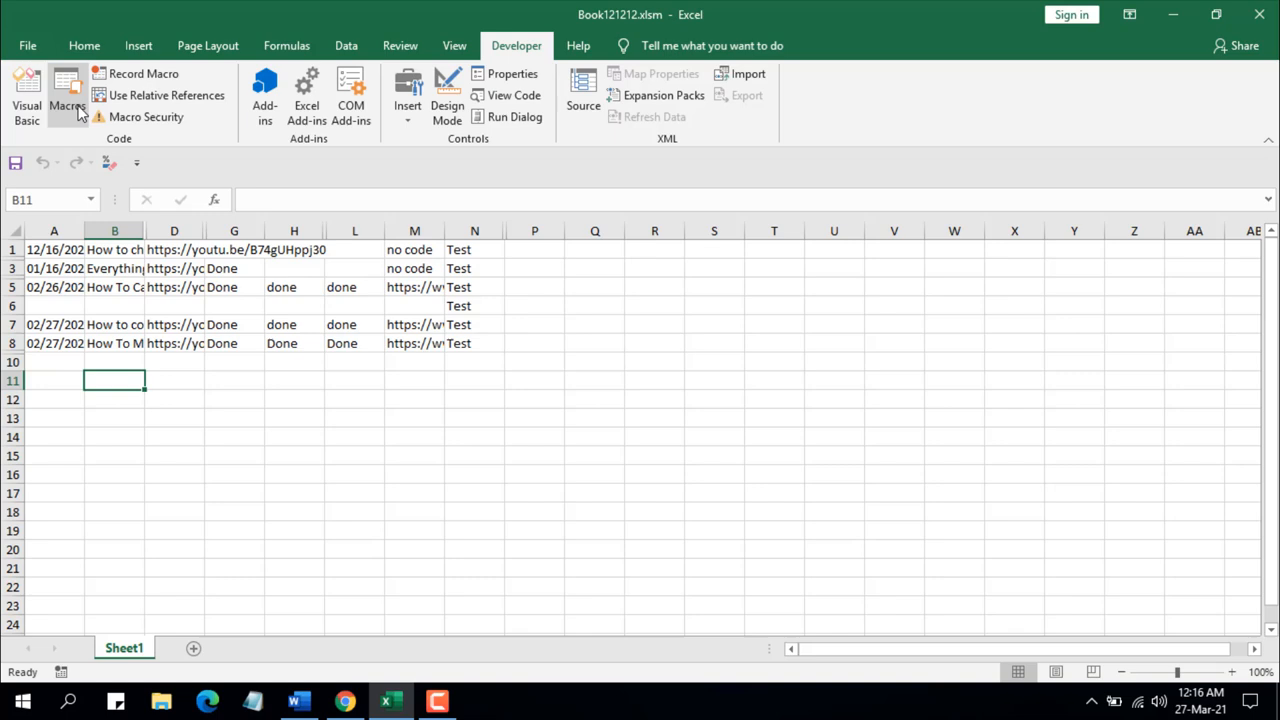
{"action": "left_click", "coordinate": [68, 96]}
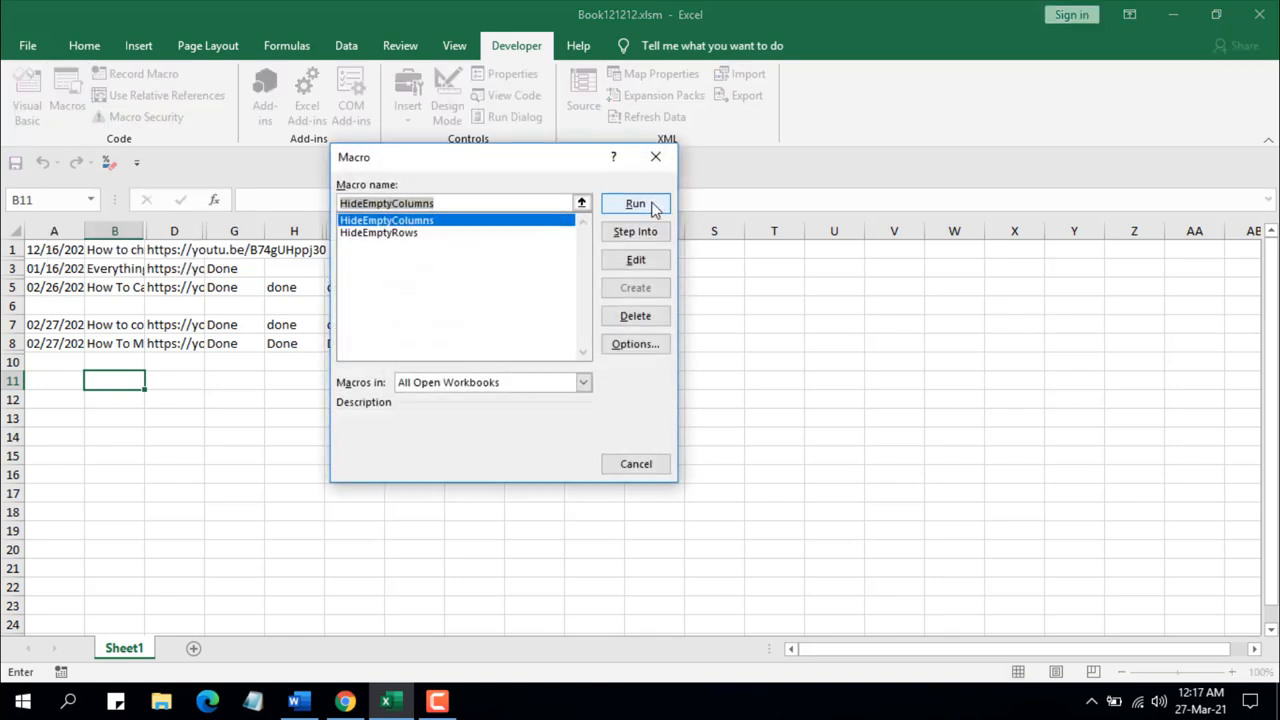
{"action": "left_click", "coordinate": [636, 204]}
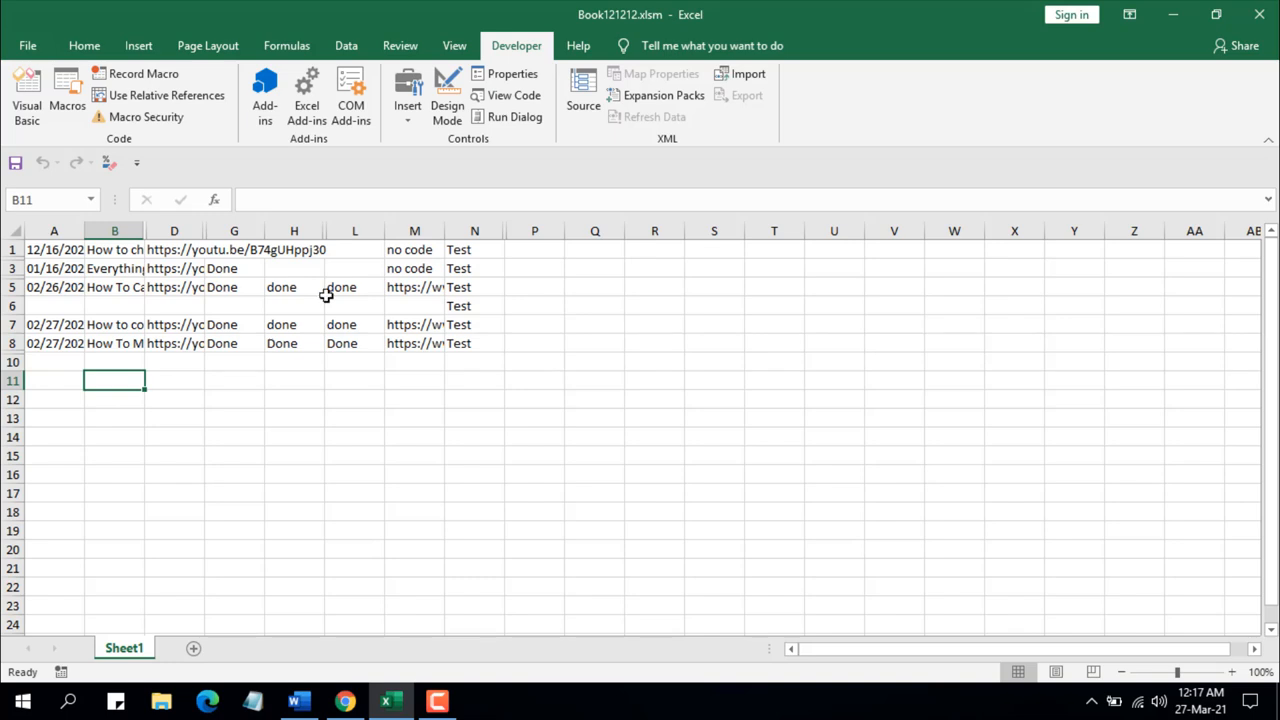
{"action": "mouse_move", "coordinate": [618, 262]}
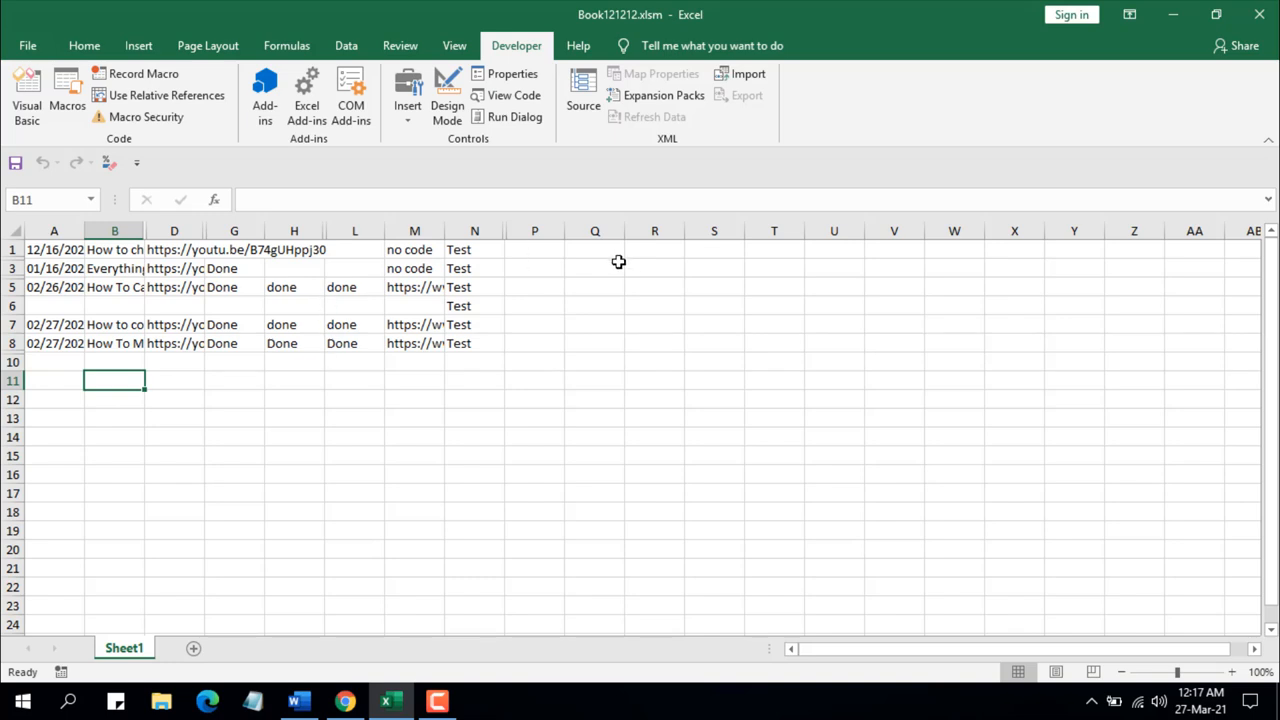
{"action": "mouse_move", "coordinate": [628, 266]}
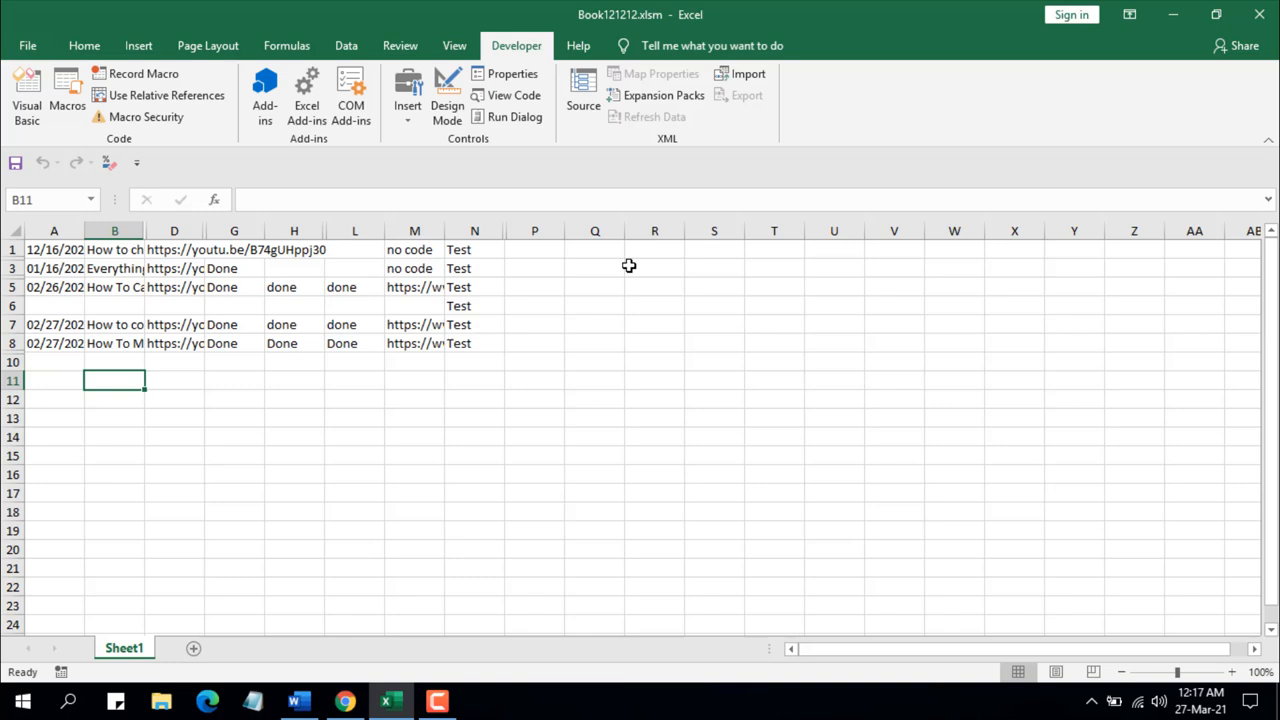
{"action": "mouse_move", "coordinate": [382, 190]}
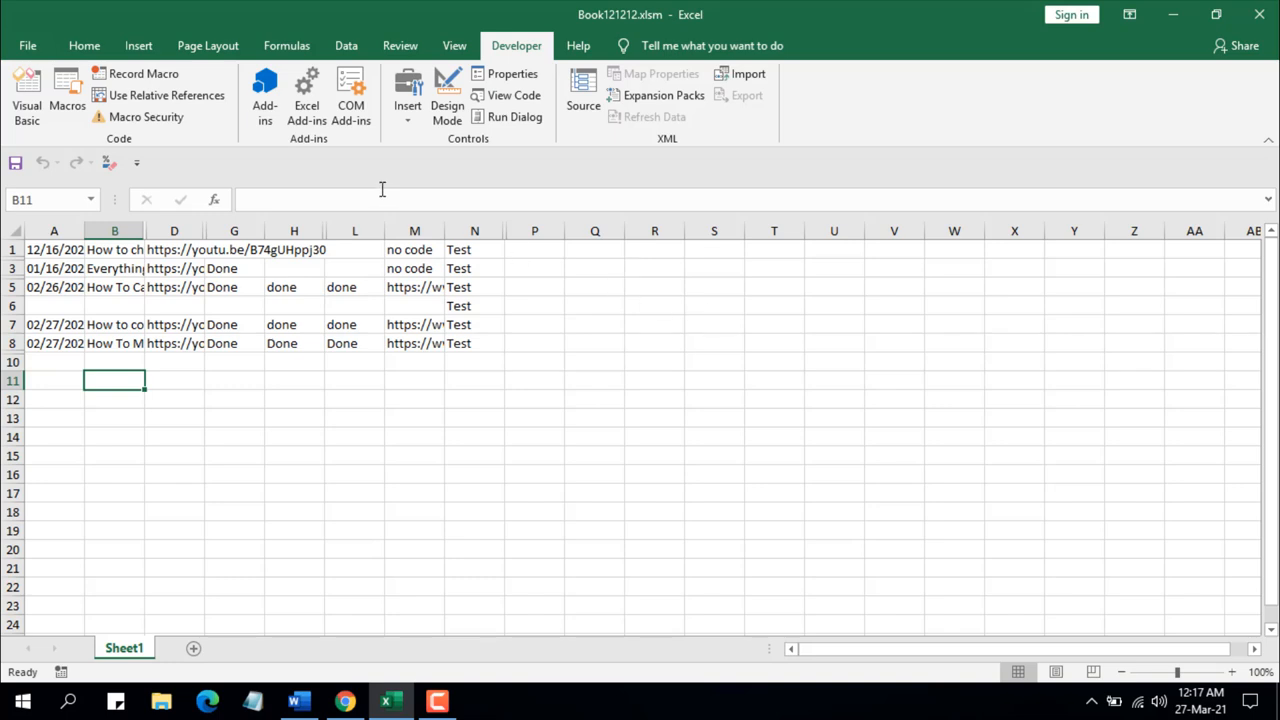
{"action": "mouse_move", "coordinate": [380, 188]}
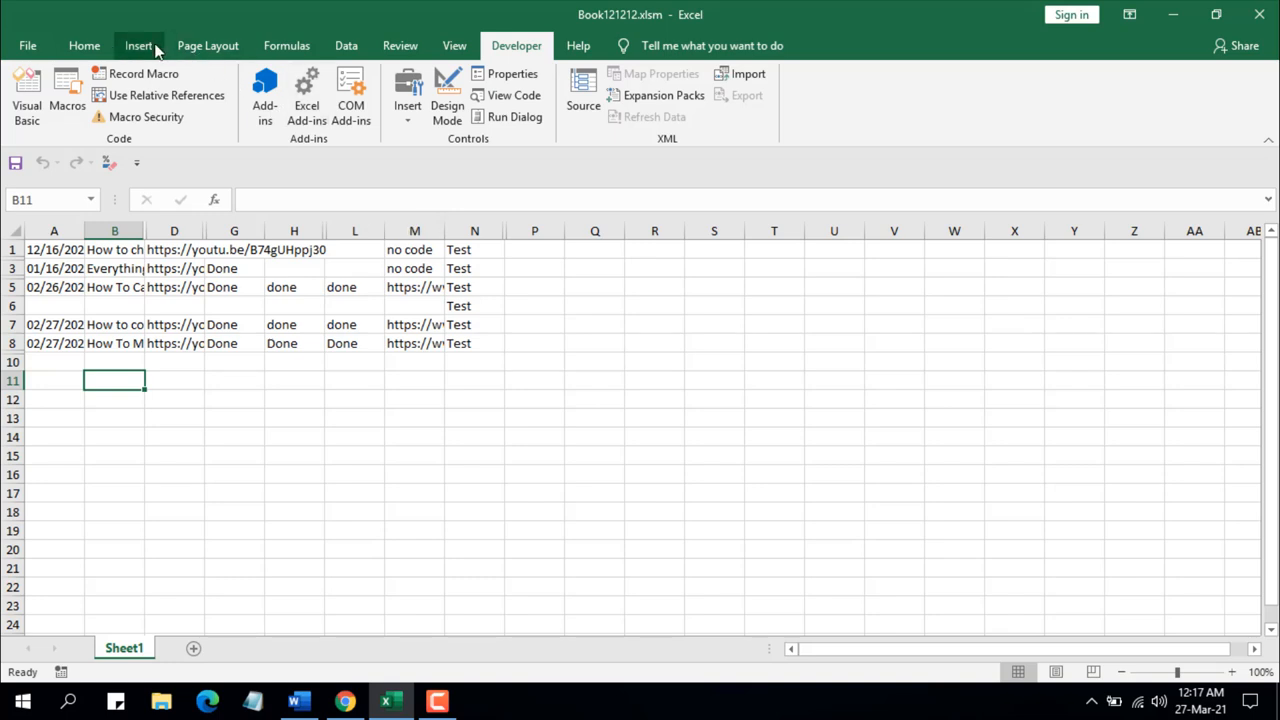
Draw a rounded rectangle near columns Q–R and label it 'Hide Columns'
{"action": "left_click", "coordinate": [138, 44]}
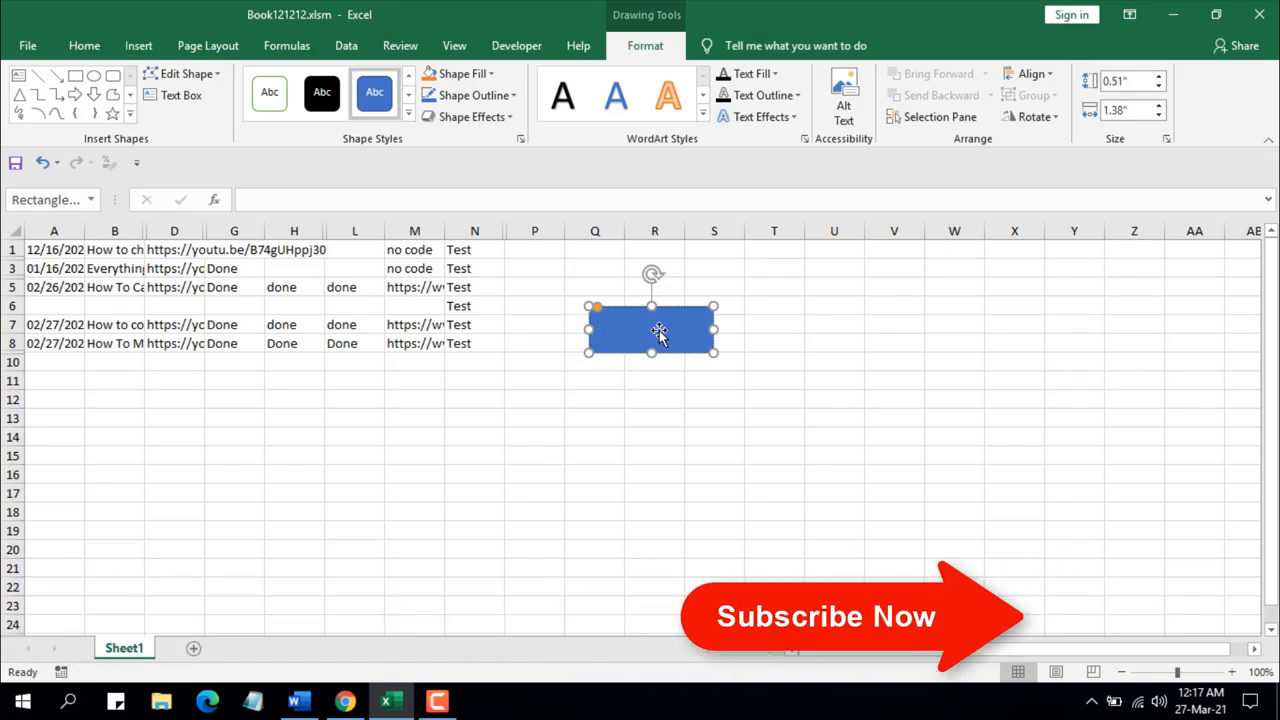
{"action": "type", "text": "Hide Columns"}
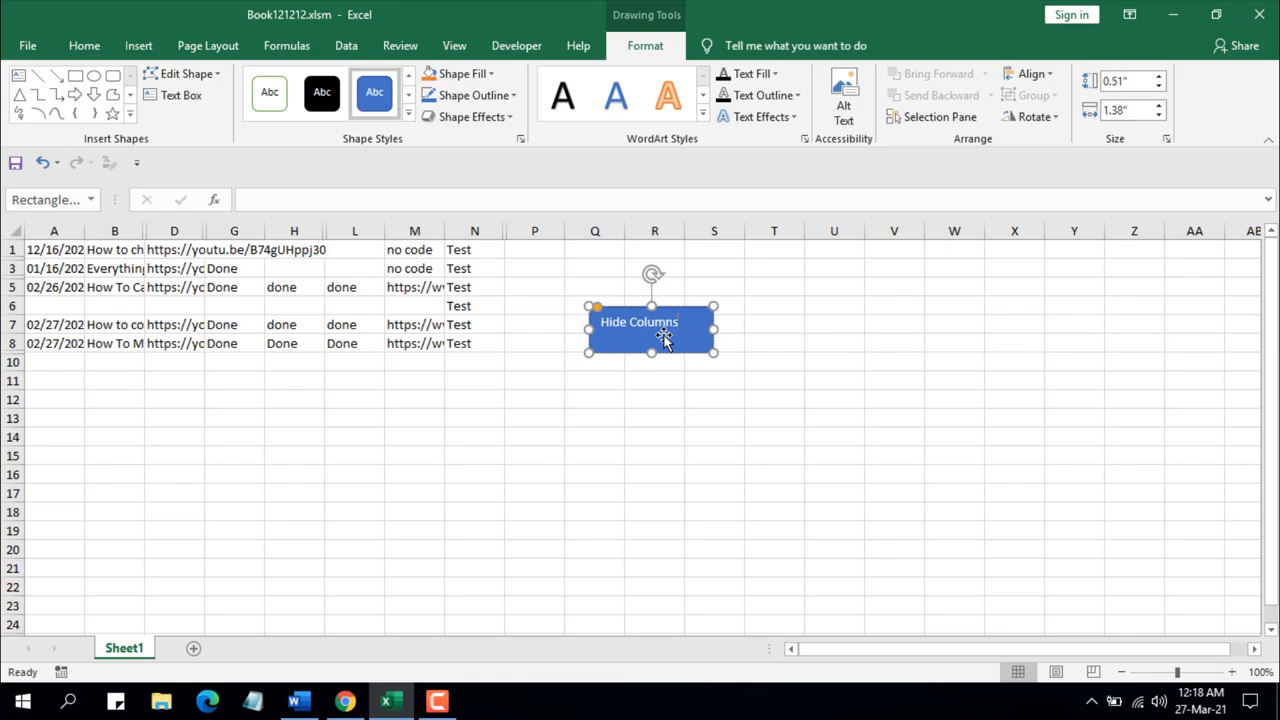
{"action": "left_click", "coordinate": [300, 80]}
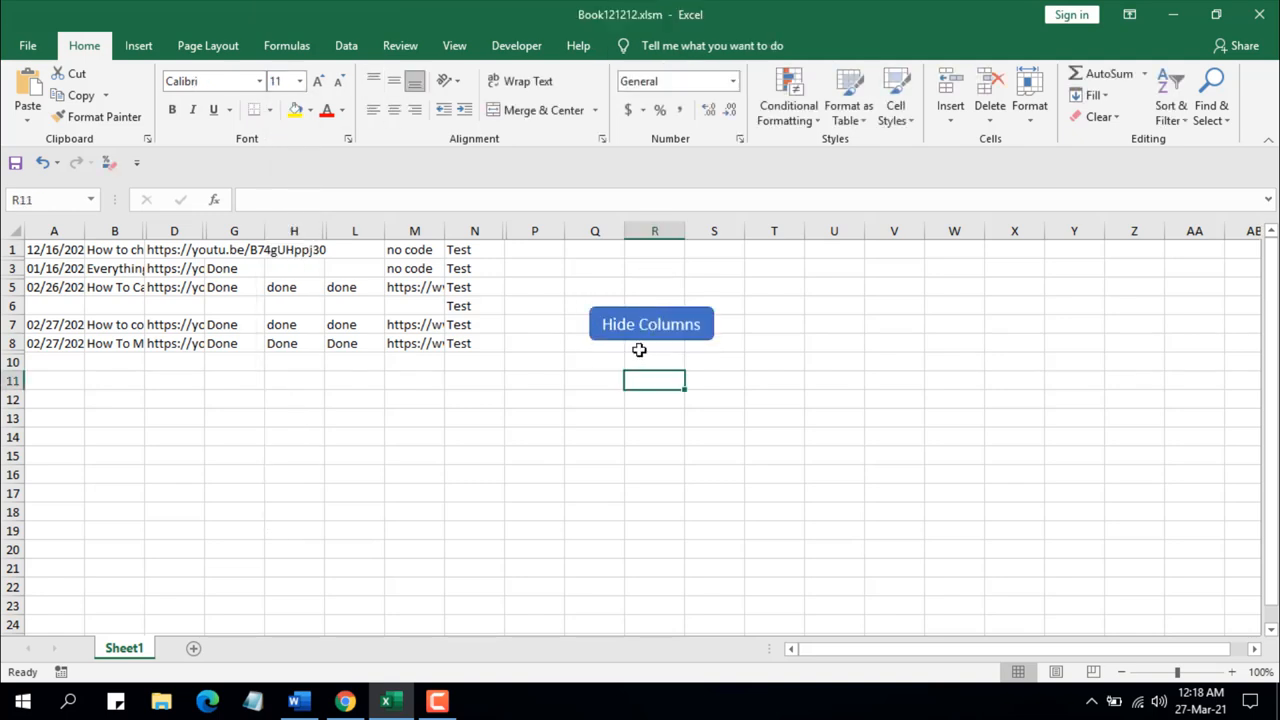
{"action": "mouse_move", "coordinate": [638, 348]}
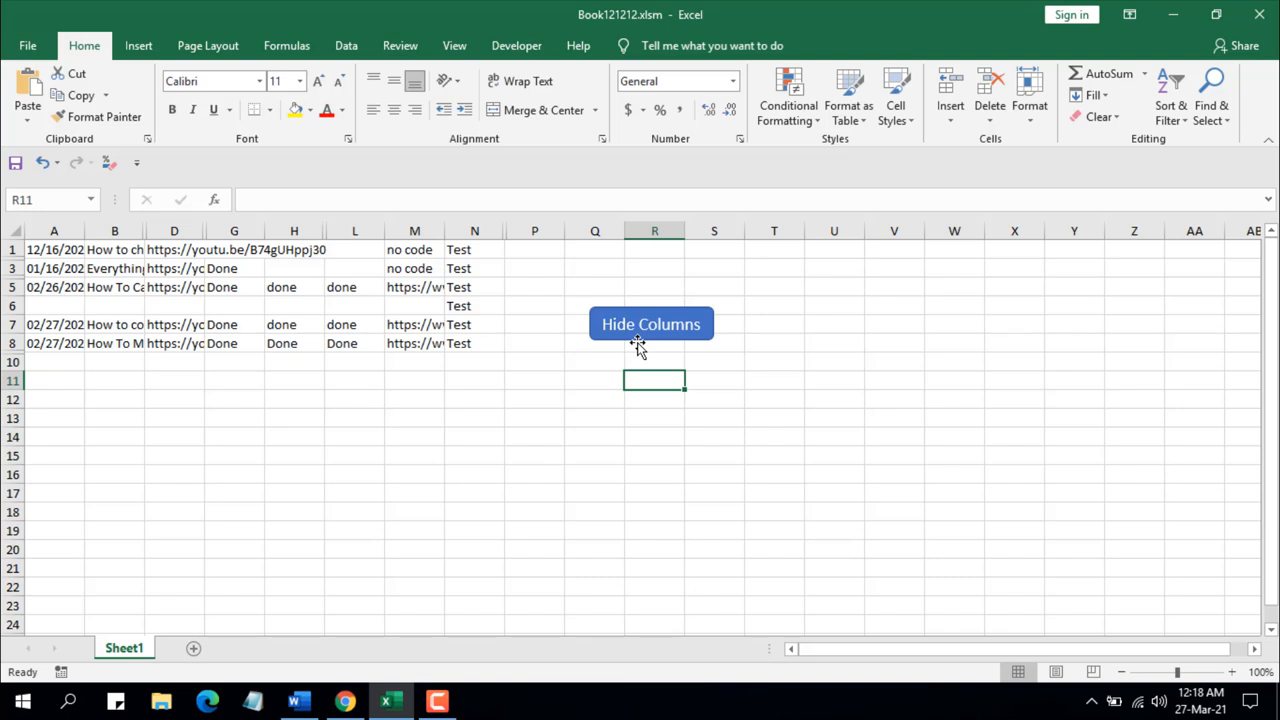
Assign the HideEmptyColumns macro to the Hide Columns shape via Assign Macro
{"action": "right_click", "coordinate": [650, 324]}
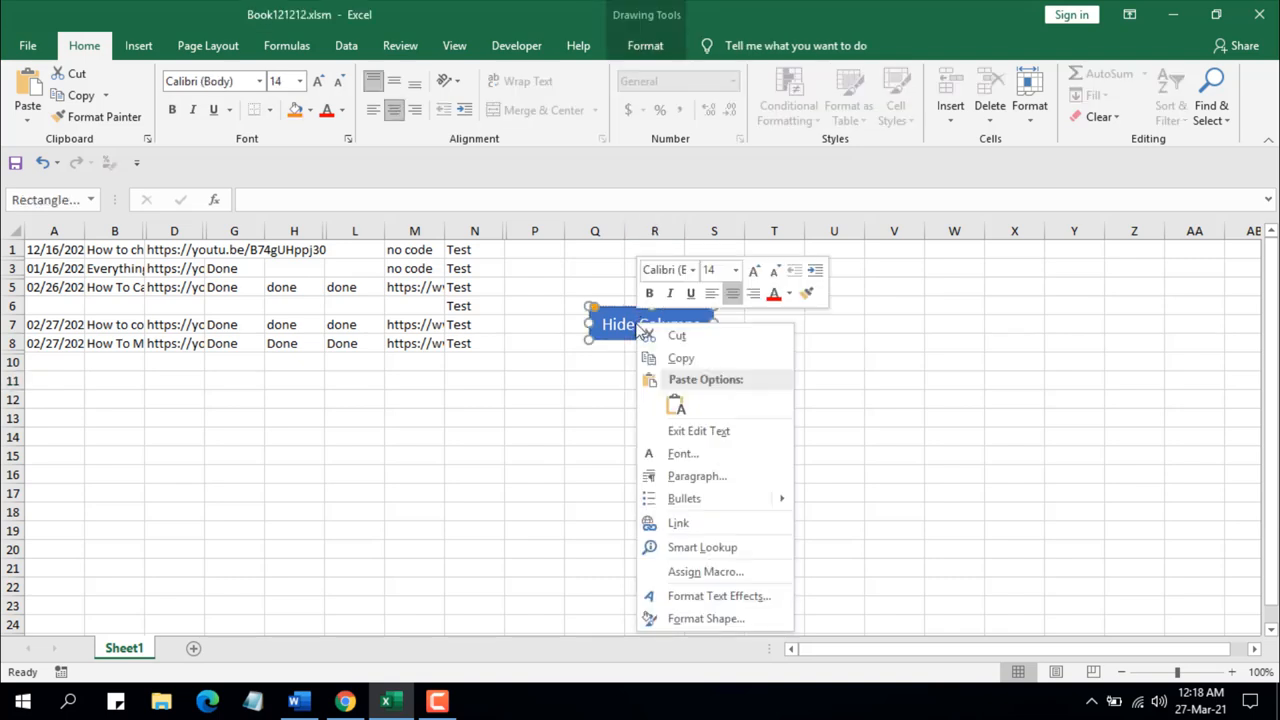
{"action": "mouse_move", "coordinate": [704, 572]}
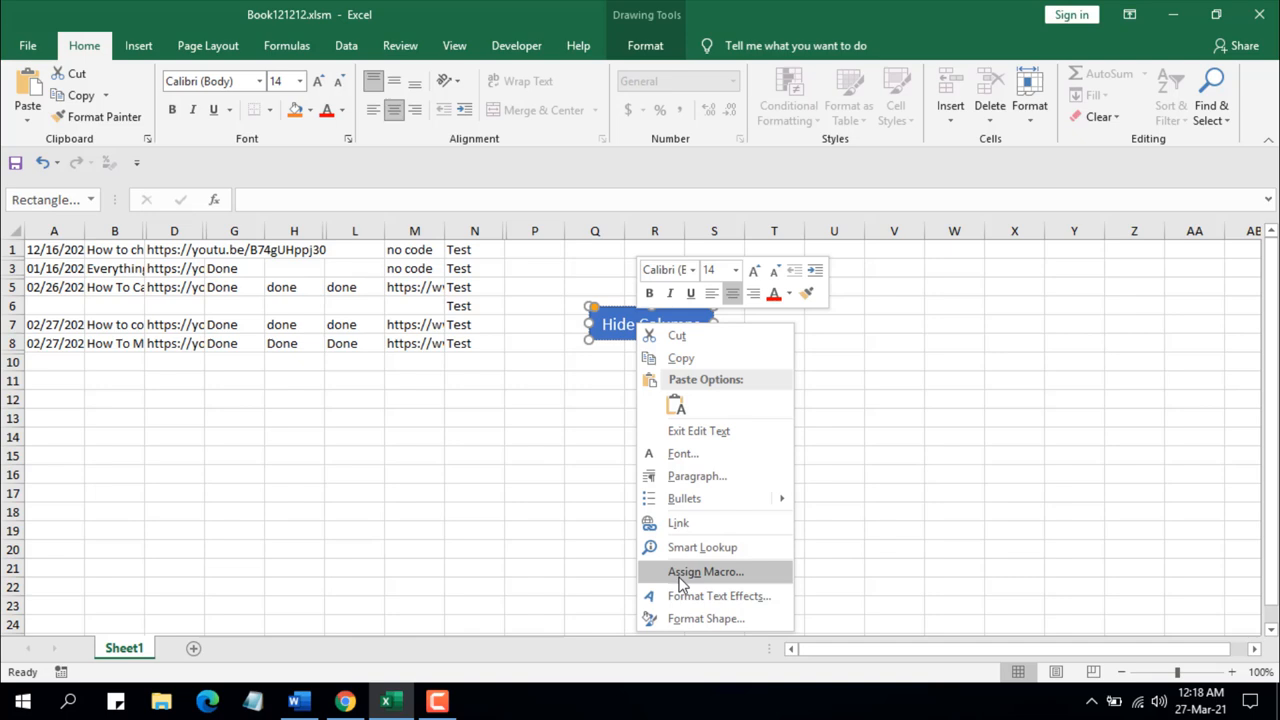
{"action": "left_click", "coordinate": [704, 572]}
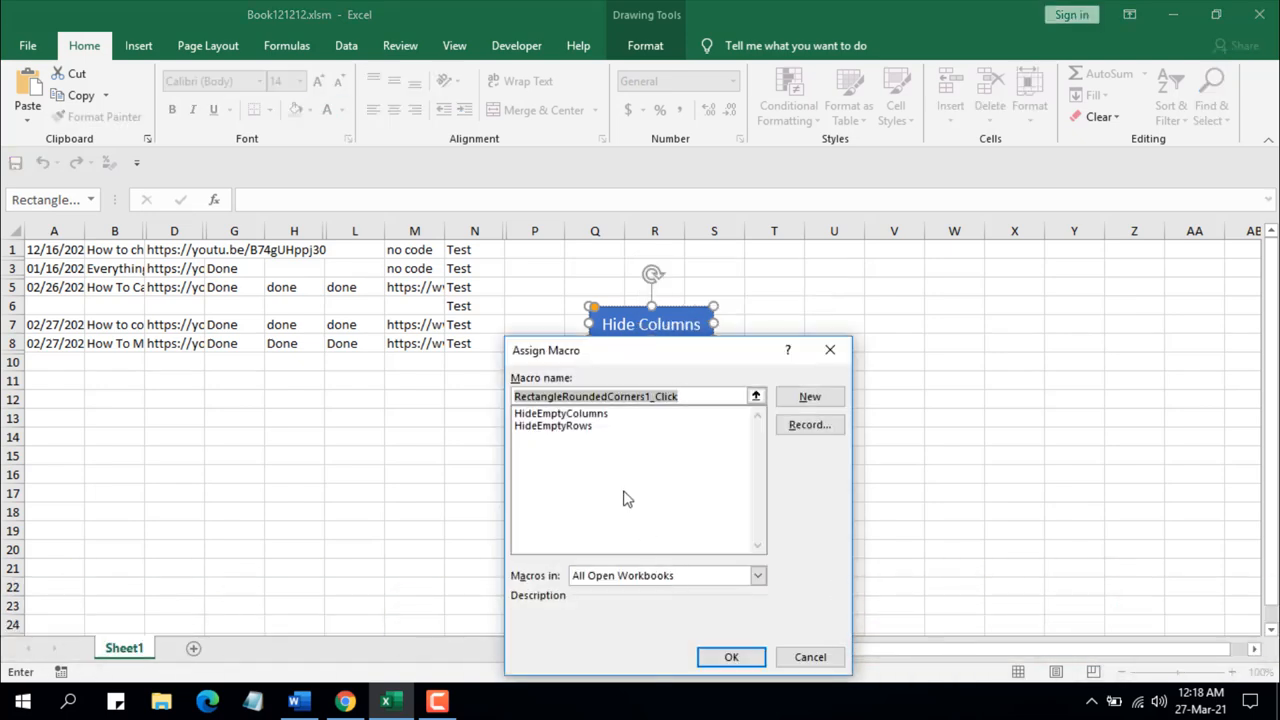
{"action": "mouse_move", "coordinate": [590, 474]}
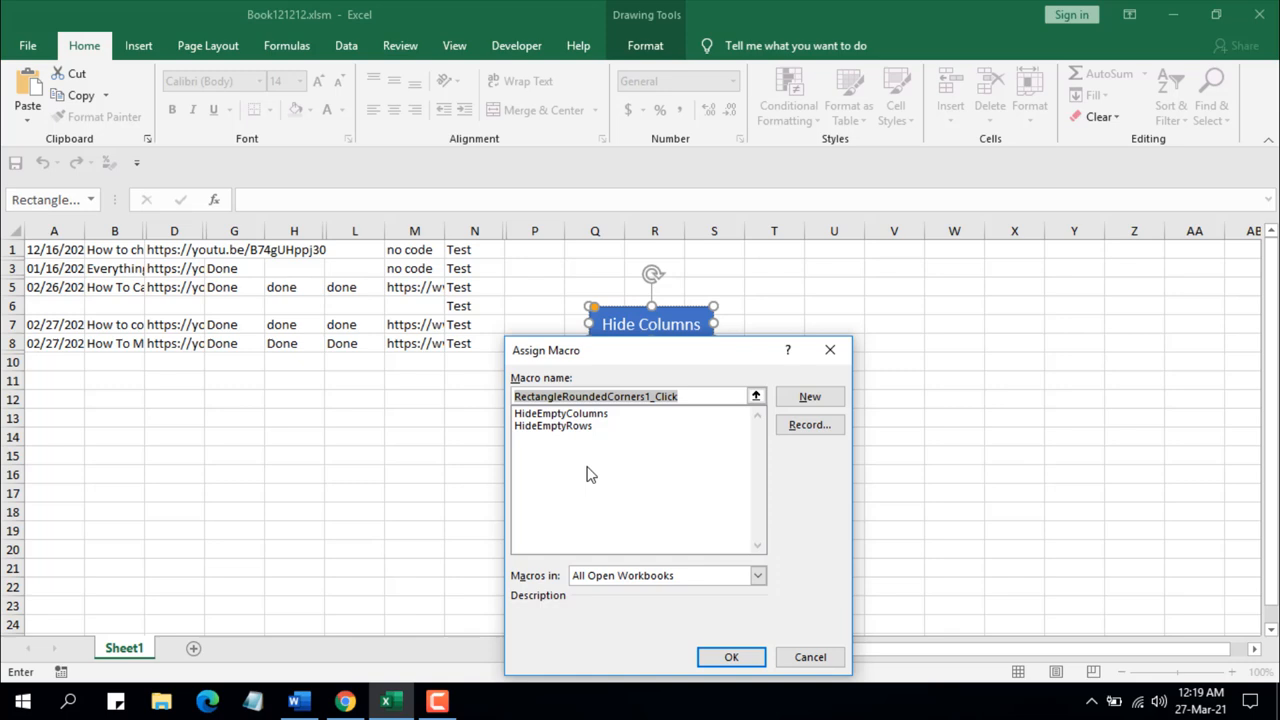
{"action": "left_click", "coordinate": [560, 412]}
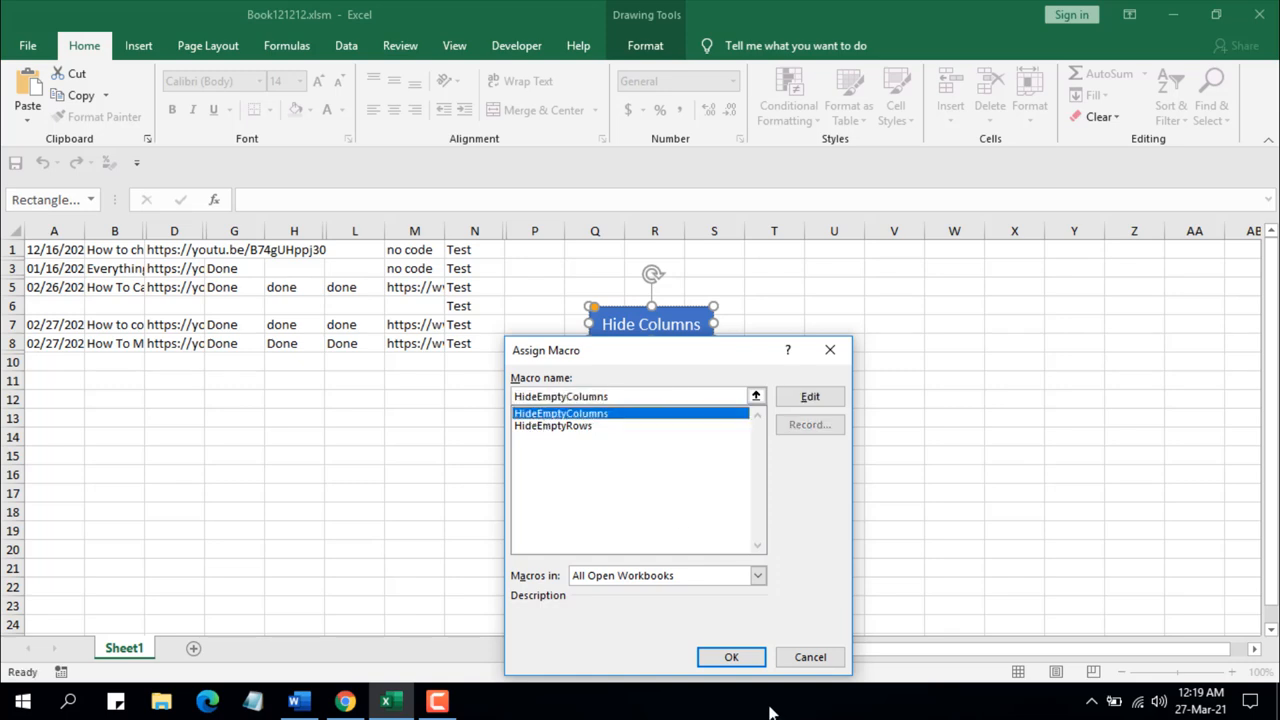
{"action": "left_click", "coordinate": [732, 656]}
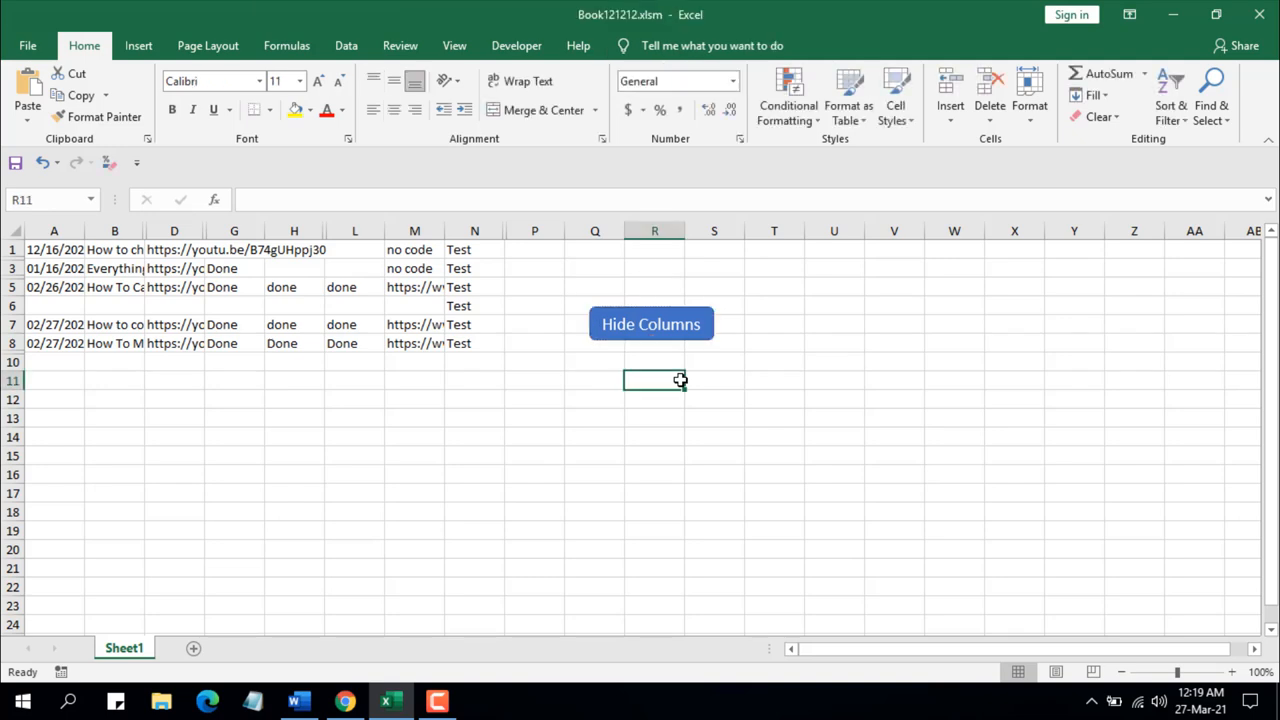
{"action": "mouse_move", "coordinate": [616, 348]}
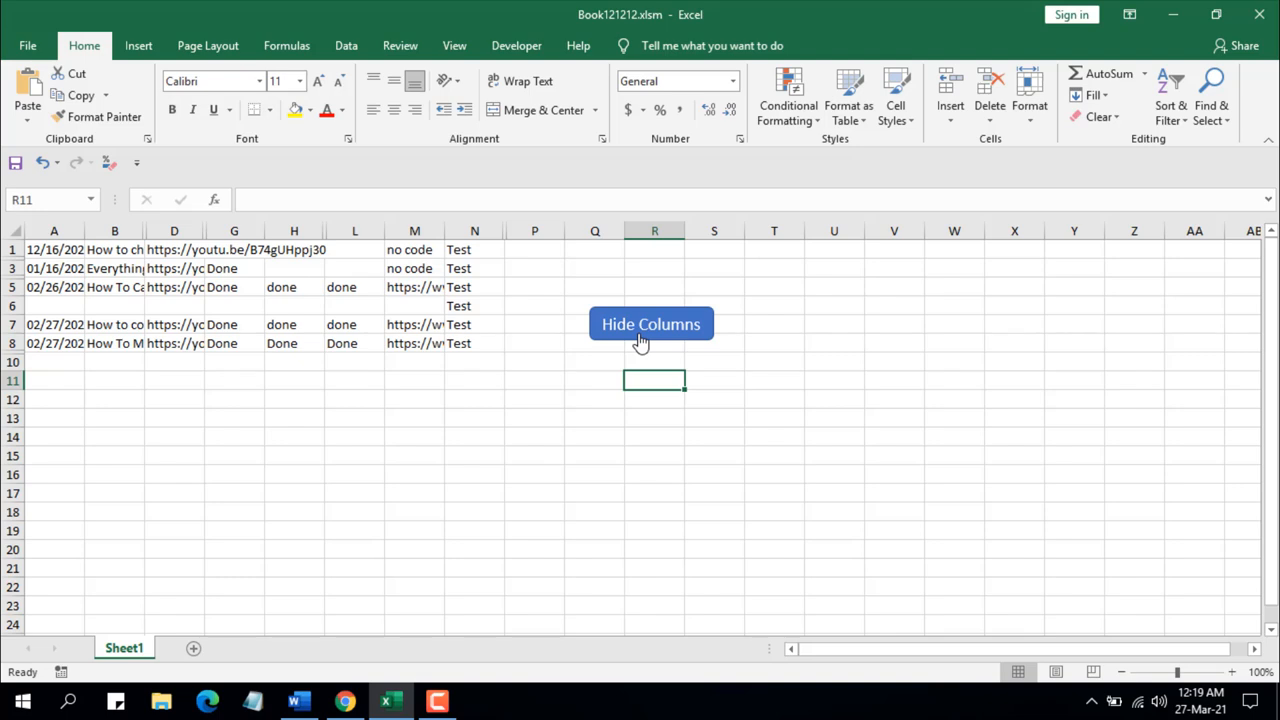
{"action": "mouse_move", "coordinate": [676, 324]}
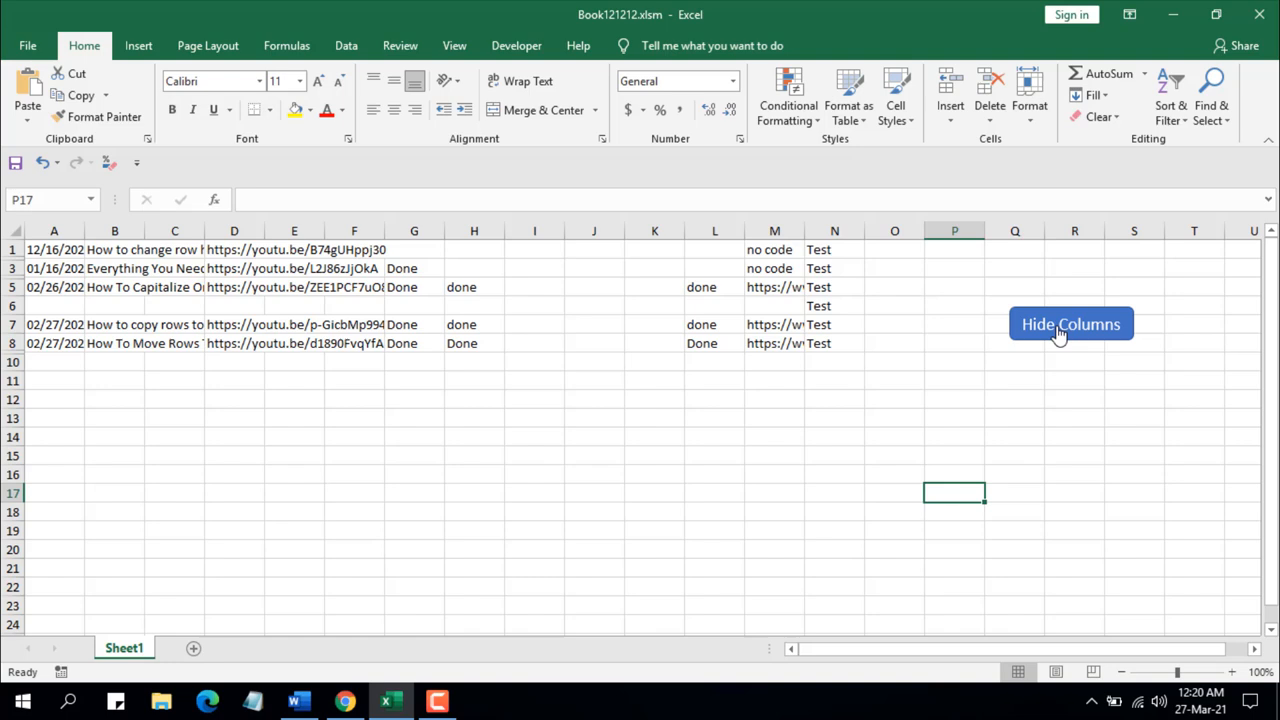
Run the Hide Columns button and accept range $A$1:$N$9 to hide the empty columns
{"action": "left_click", "coordinate": [1070, 324]}
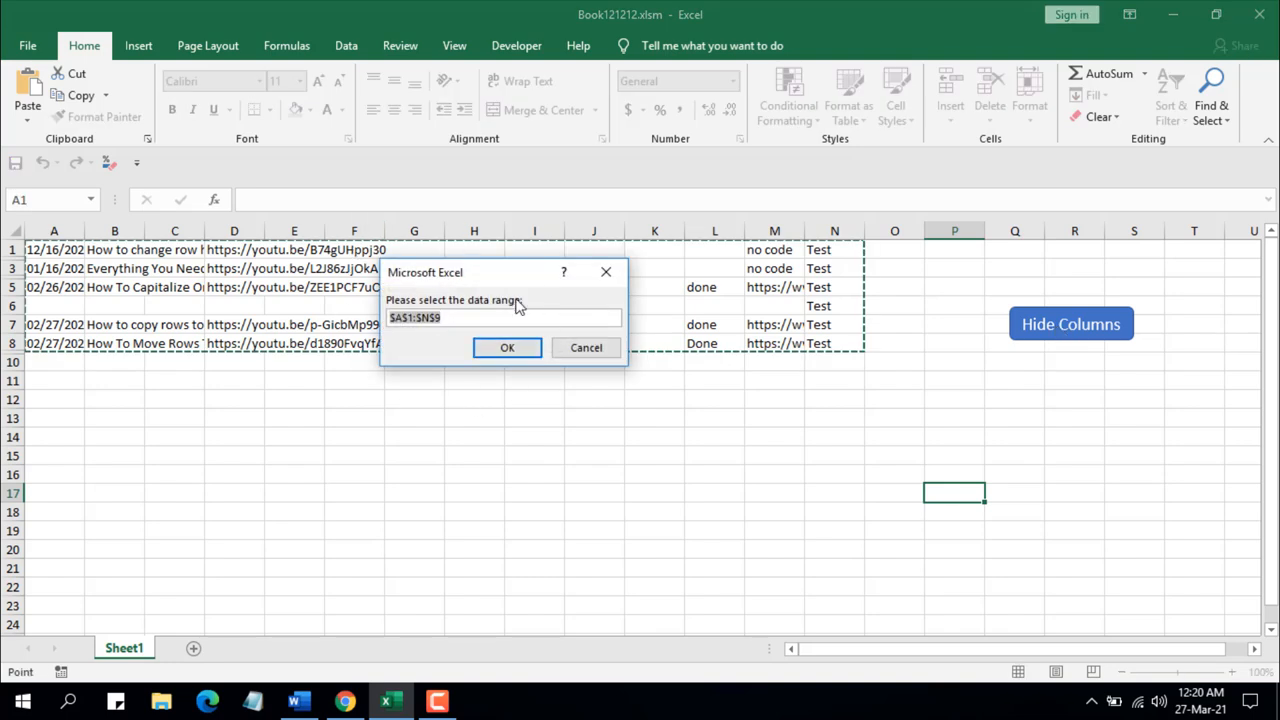
{"action": "left_click", "coordinate": [508, 348]}
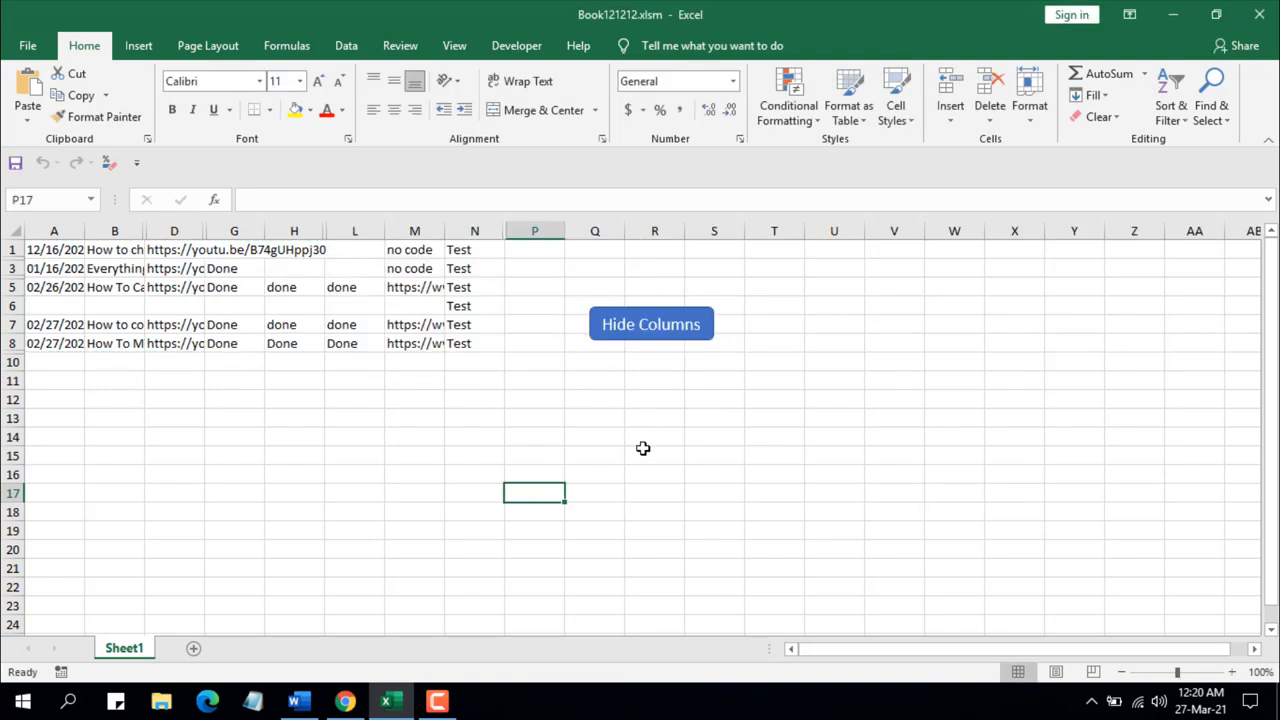